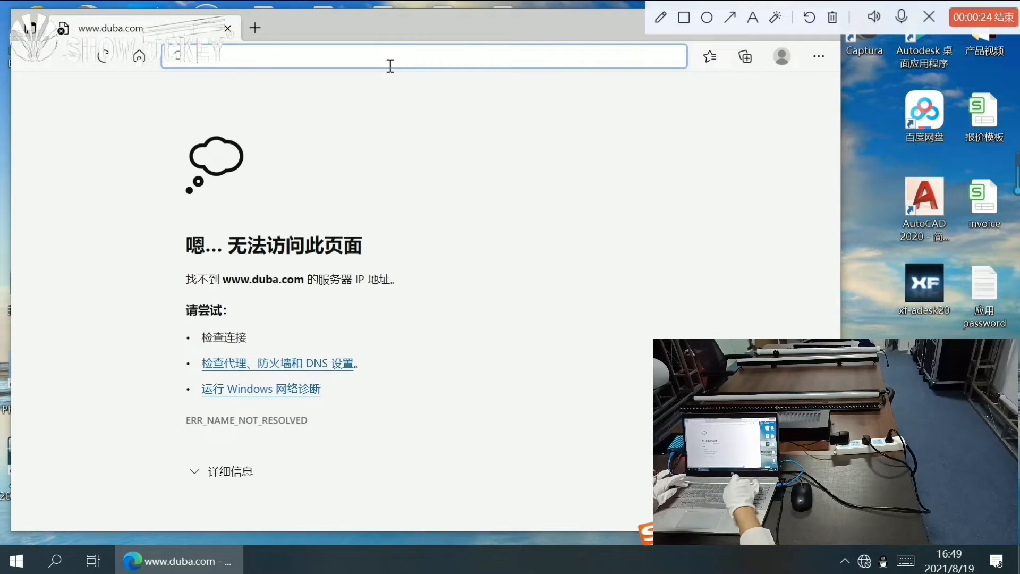
Try loading the node's address 192.168.1.200 in Edge, which reports it unreachable
type("192.168.1.200")
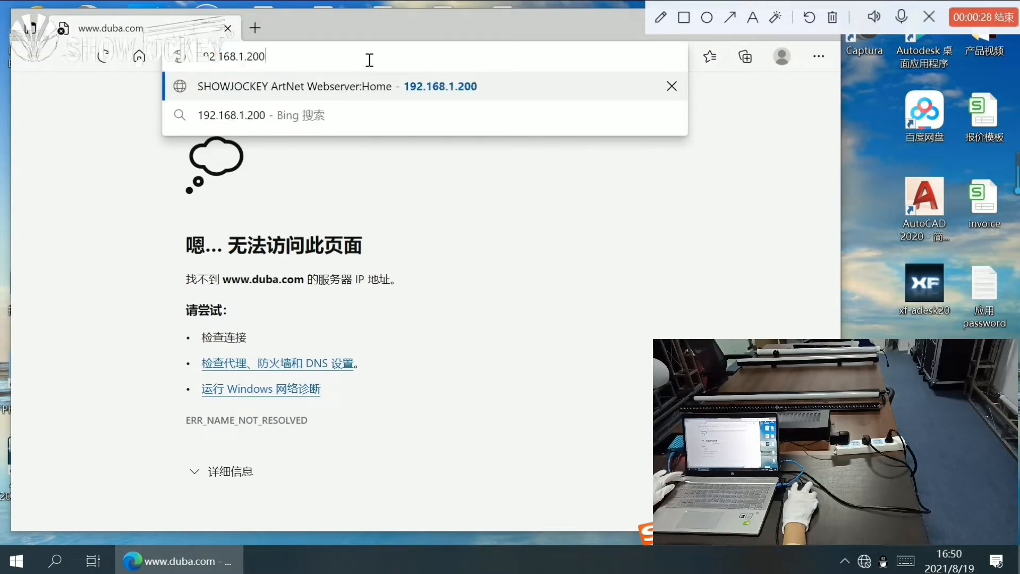
key("Enter")
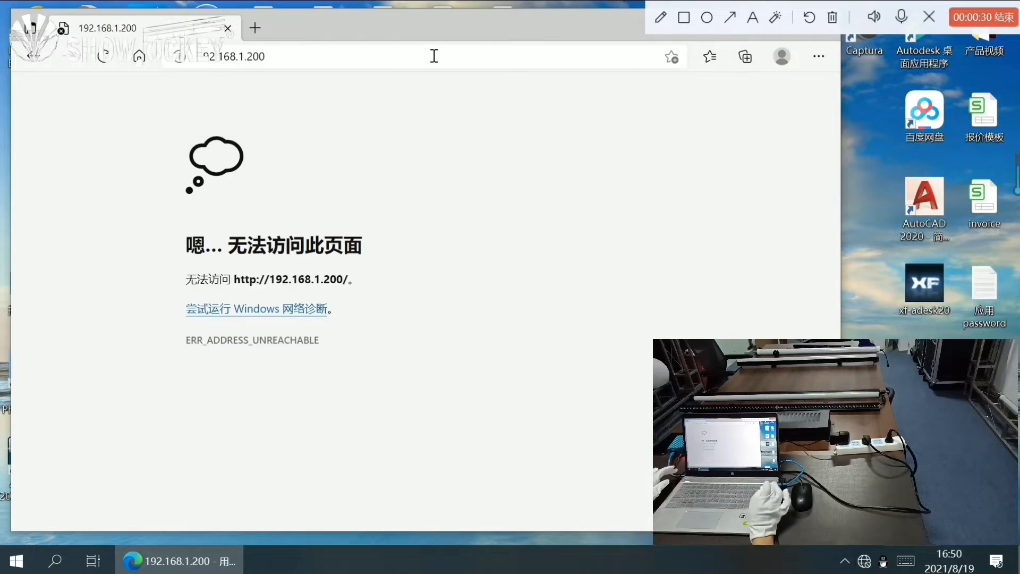
mouse_move(580, 10)
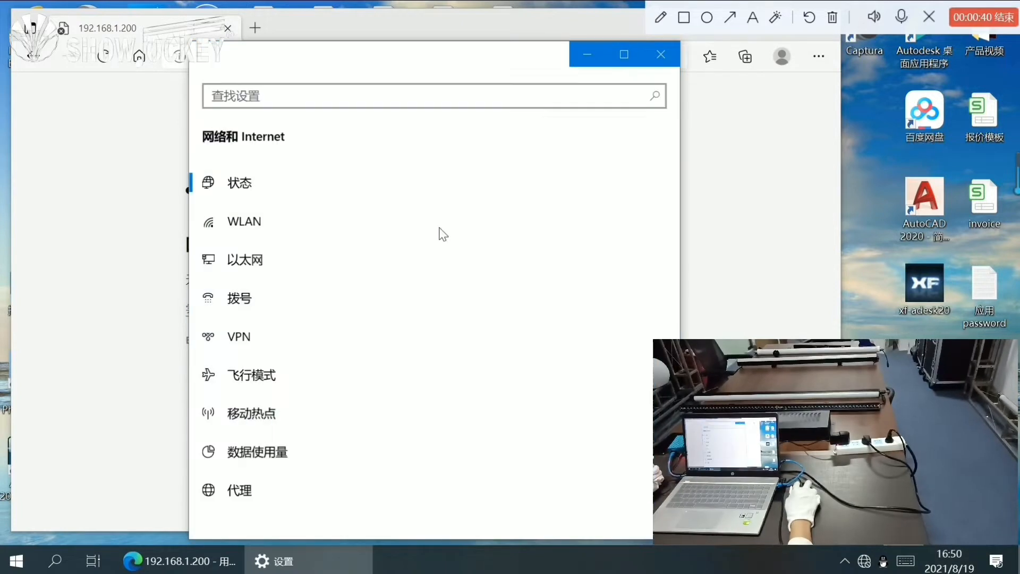
Reach the Ethernet connection's IPv4 properties through Ethernet adapter options and connection properties
left_click(244, 259)
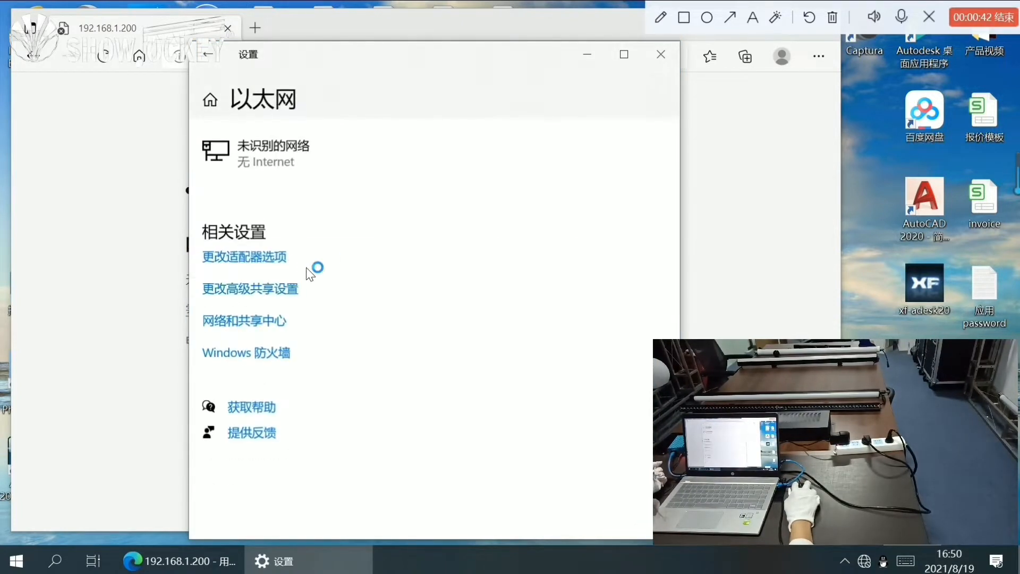
left_click(245, 256)
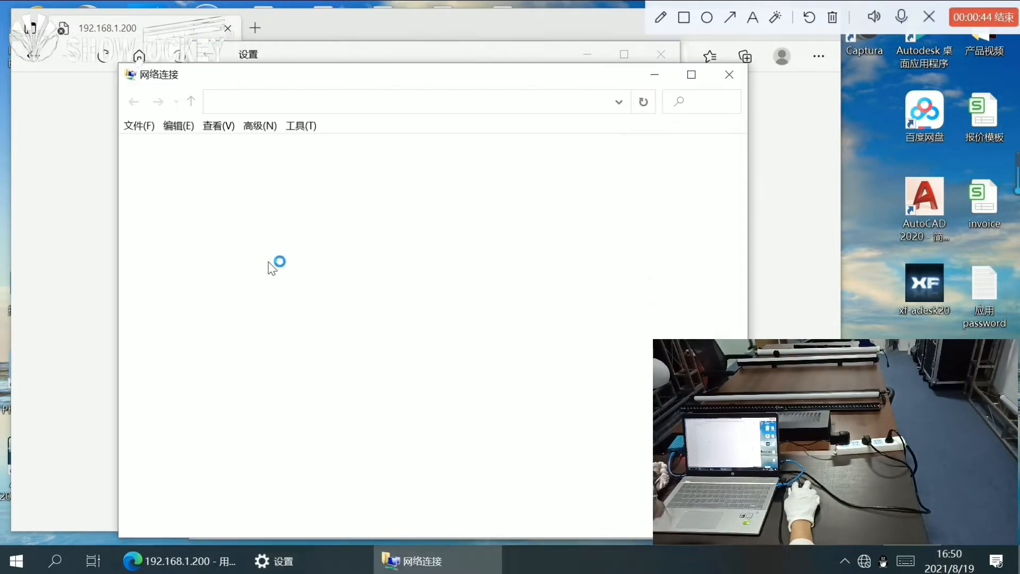
right_click(280, 191)
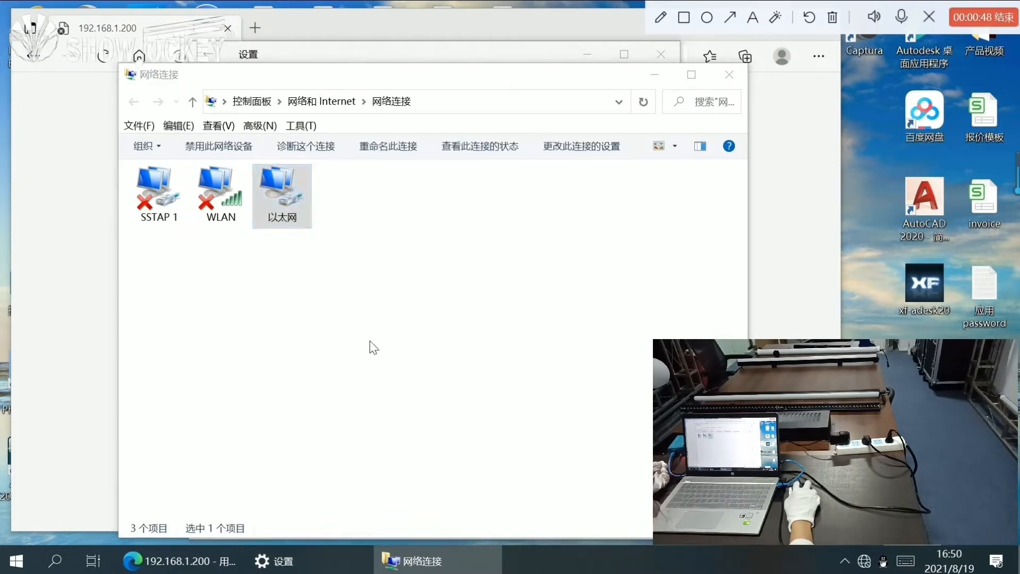
double_click(281, 191)
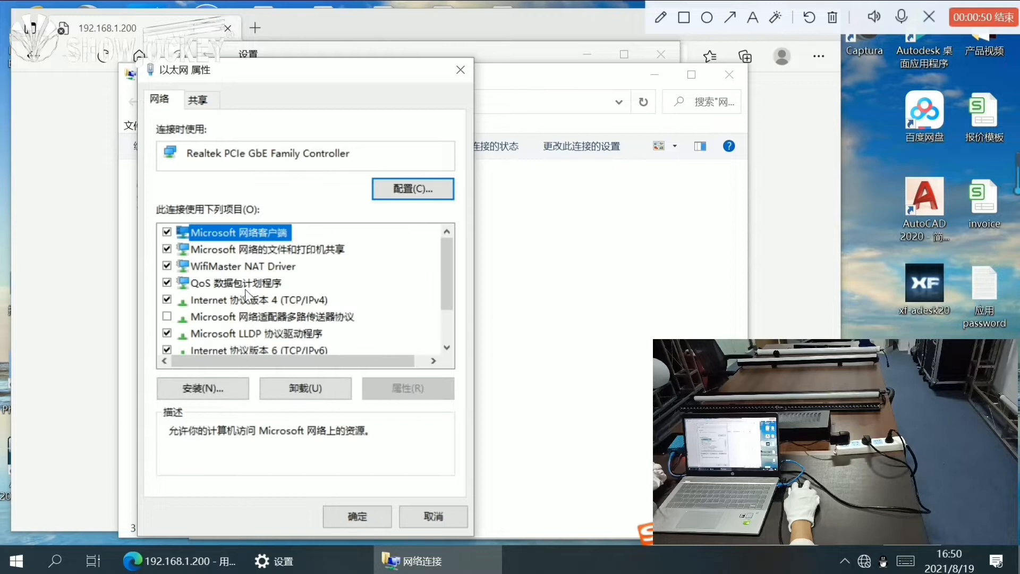
left_click(258, 299)
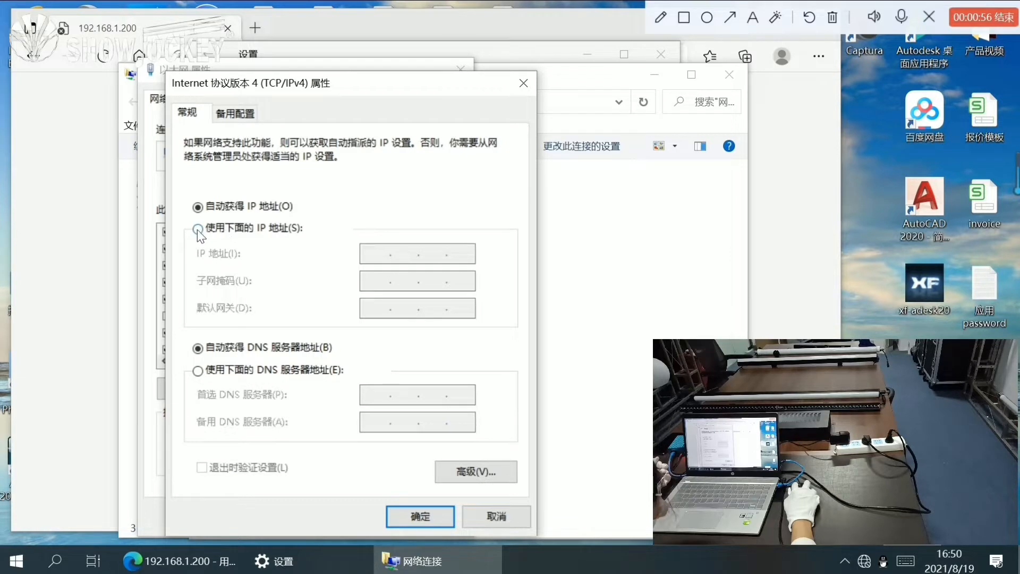
Assign the fixed IP address 192.168.1.2 with subnet mask 255.255.255.0
left_click(198, 228)
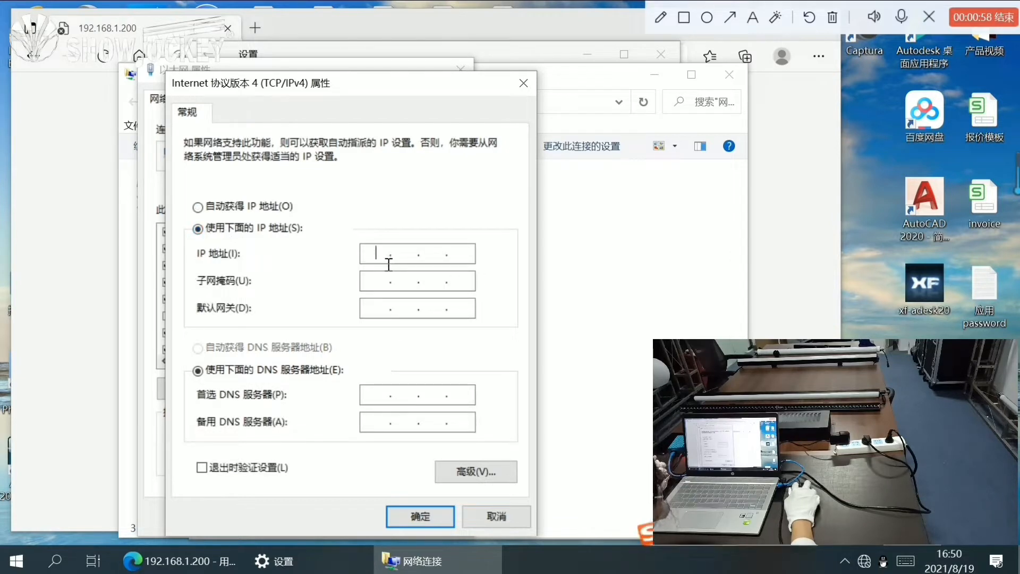
type("192 . 1 . .")
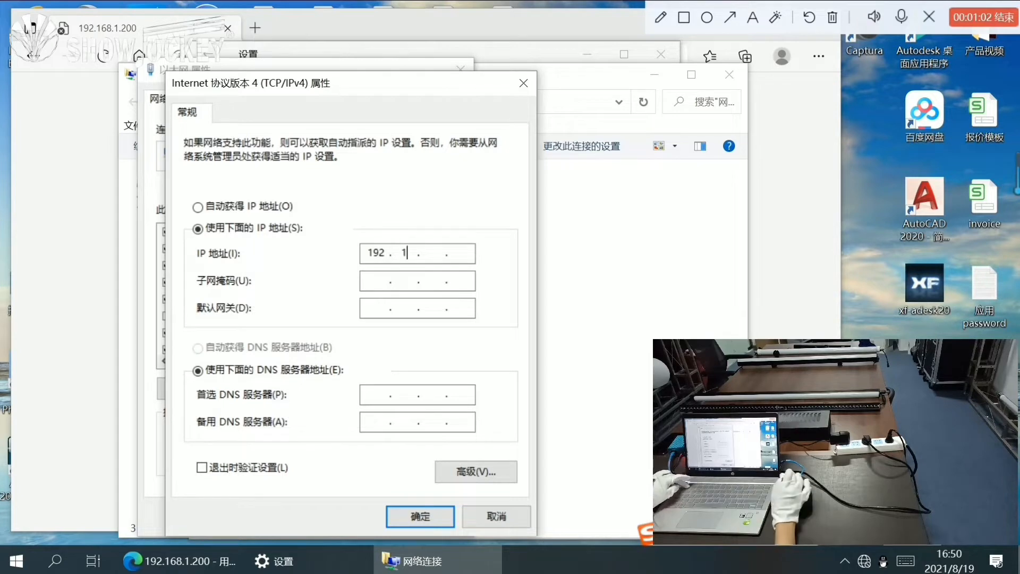
type("68")
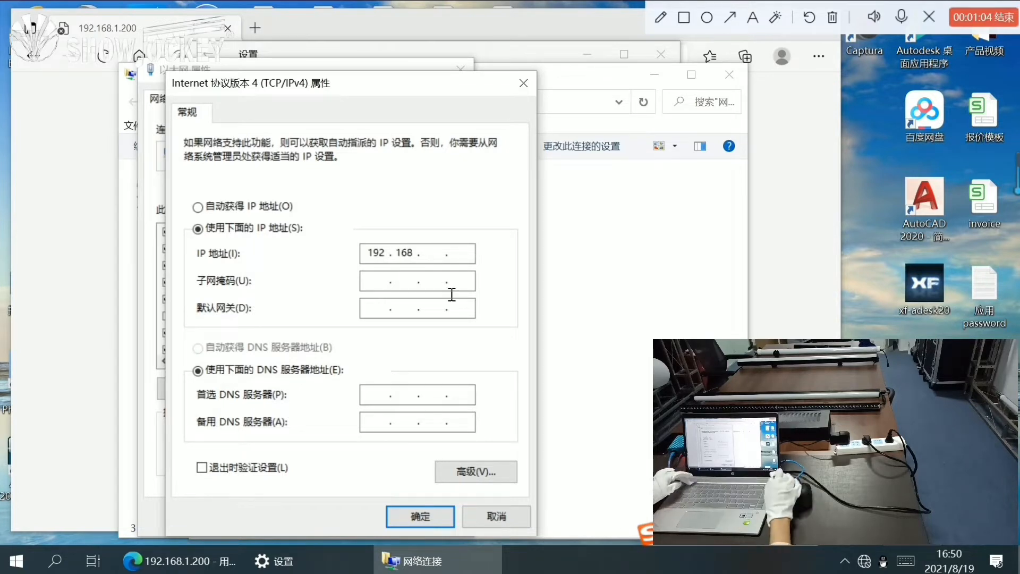
type("1")
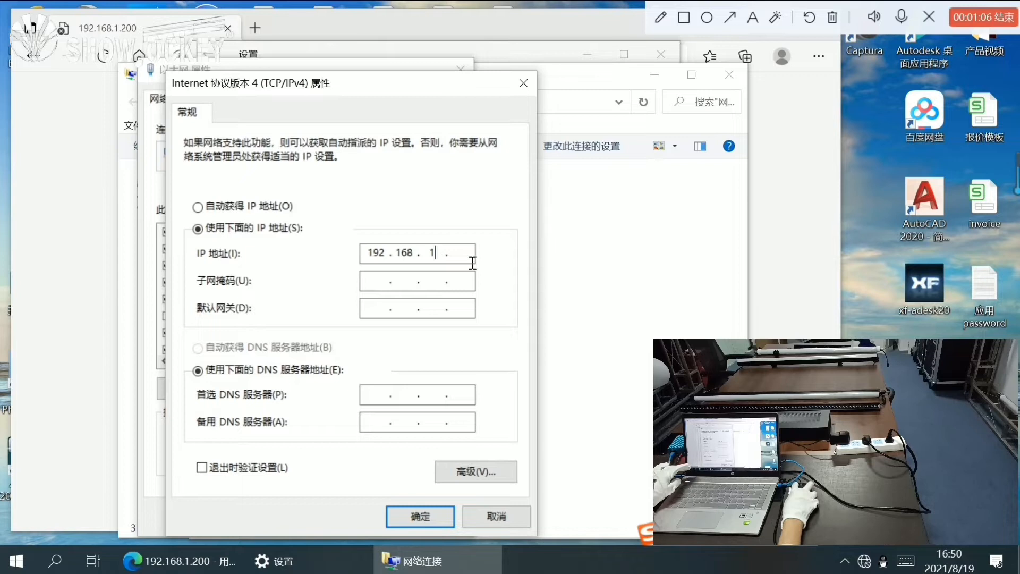
type("2")
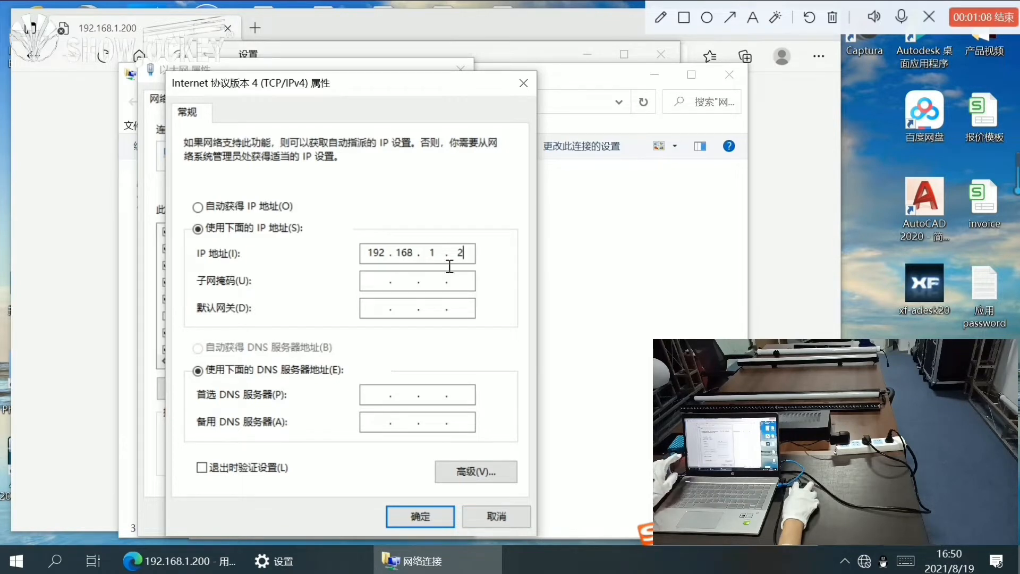
left_click(406, 281)
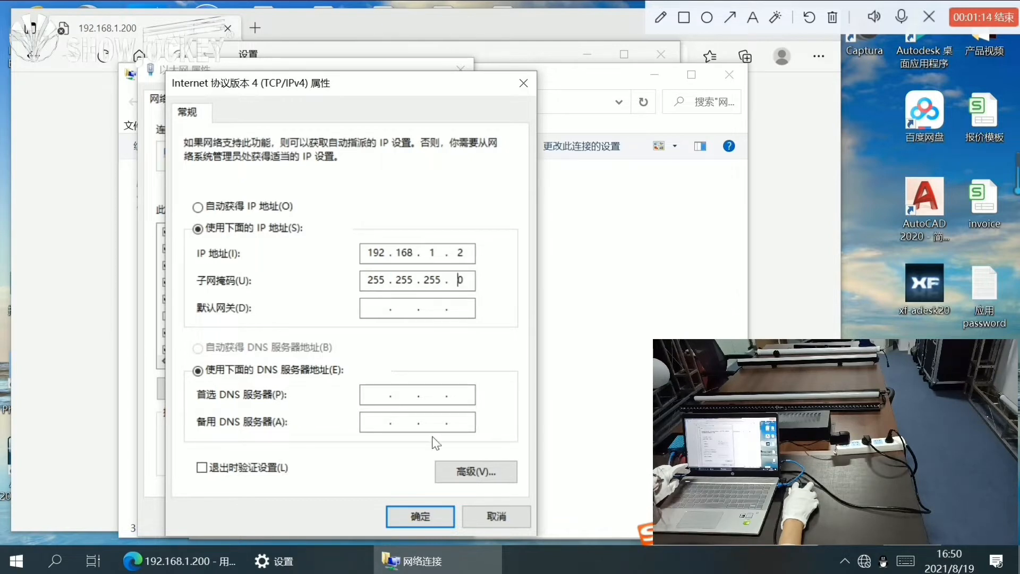
Confirm the IPv4 settings and apply the Ethernet connection changes
left_click(419, 517)
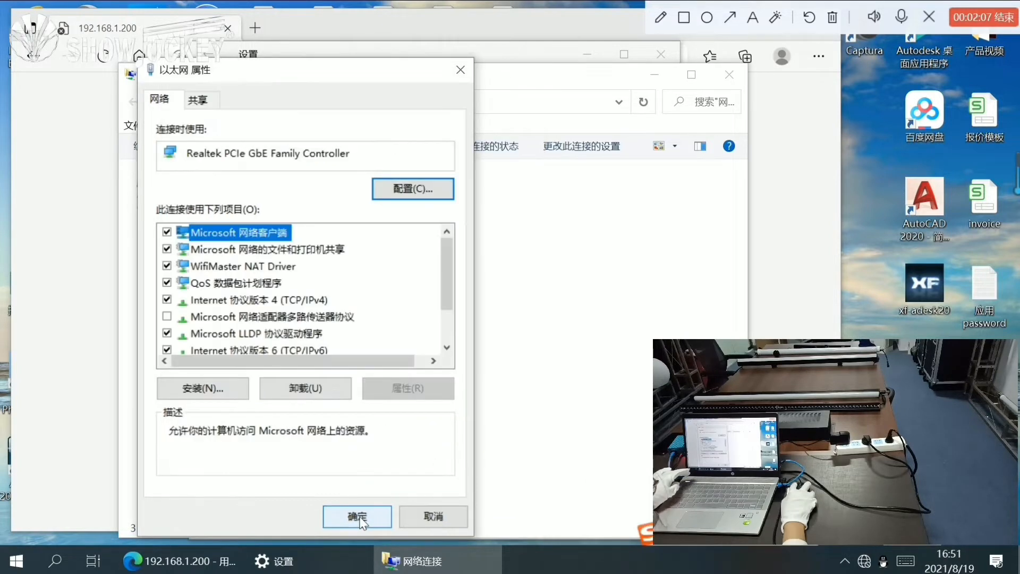
left_click(357, 516)
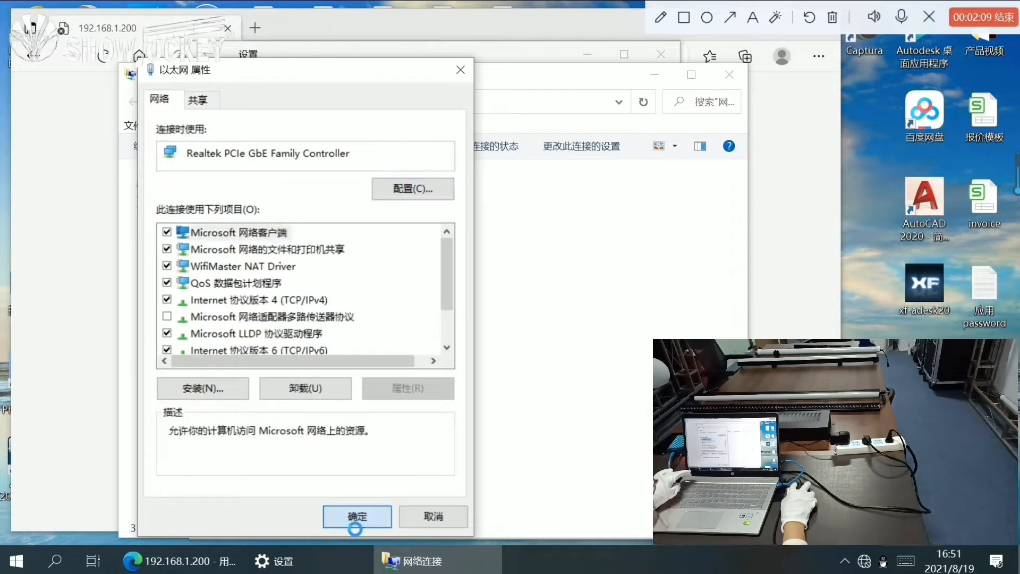
left_click(356, 517)
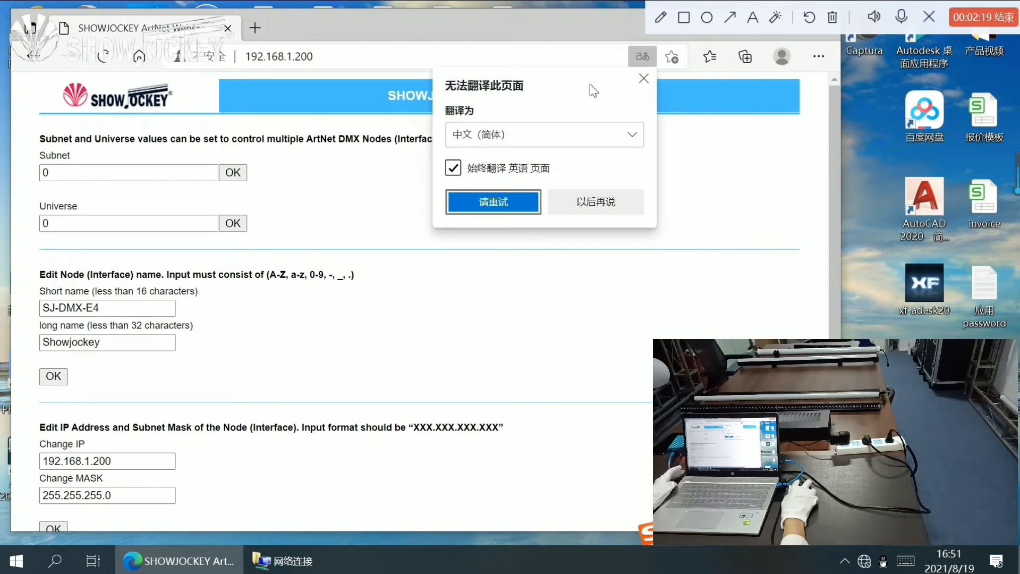
mouse_move(479, 264)
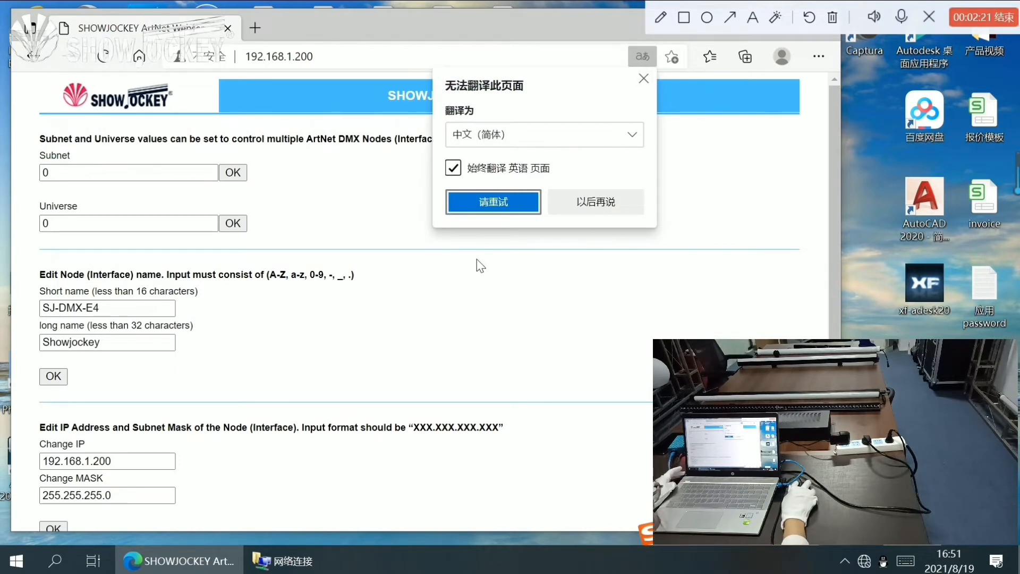
Reload 192.168.1.200 so the SHOWJOCKEY SJ-DMX-E4 node's settings page appears
left_click(643, 78)
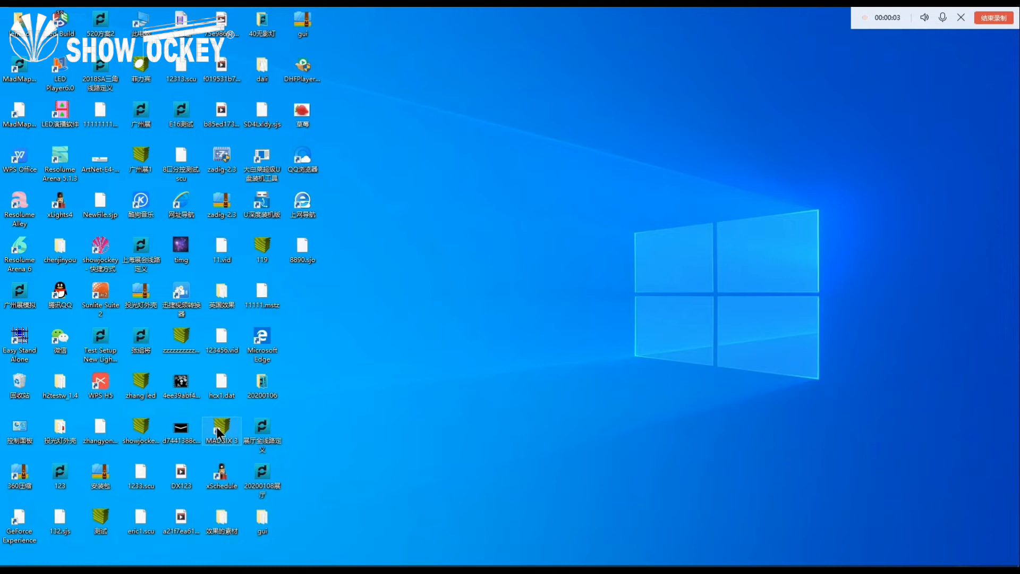
mouse_move(223, 432)
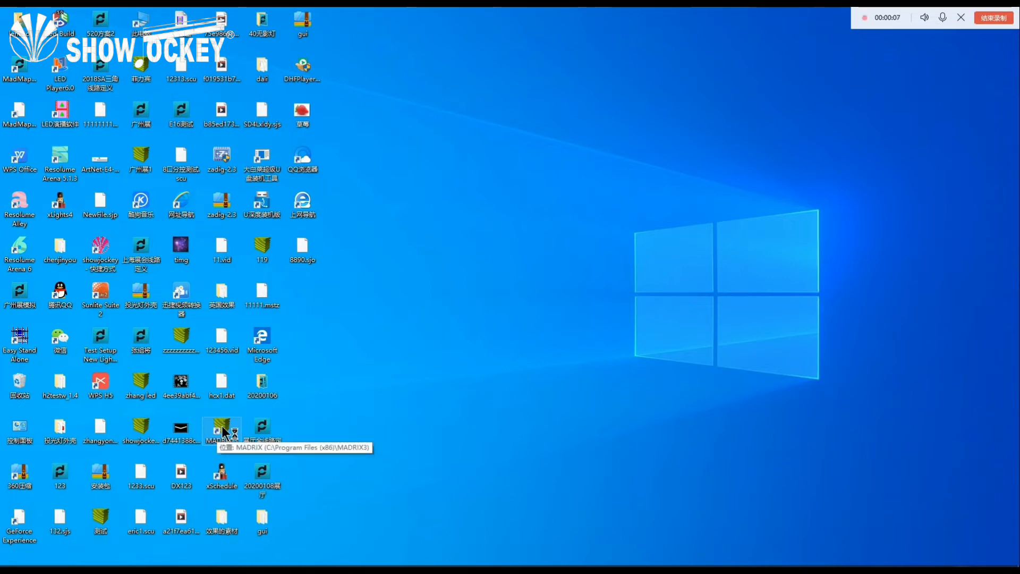
mouse_move(246, 455)
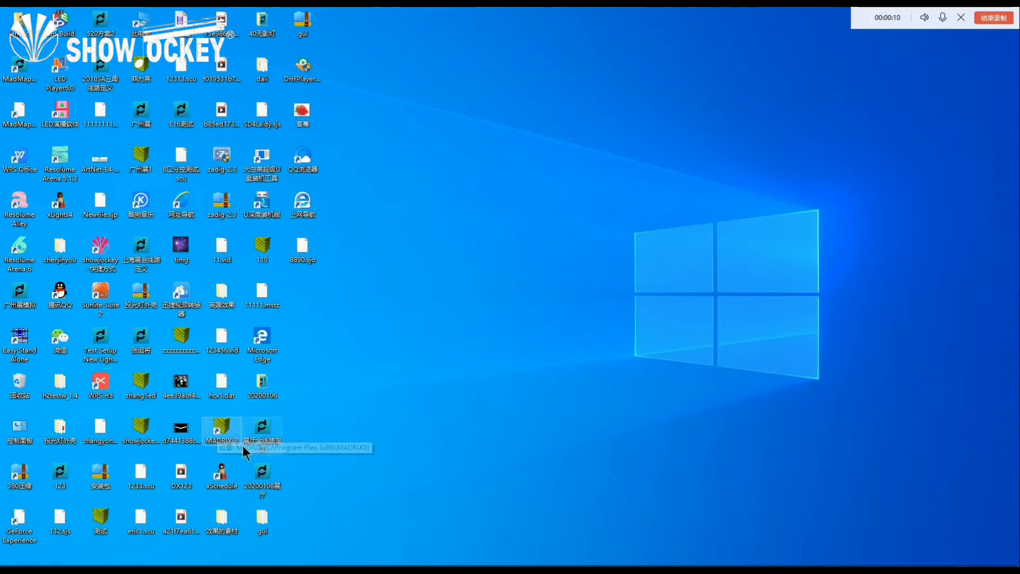
Launch MADRIX 3 from its desktop shortcut
double_click(221, 427)
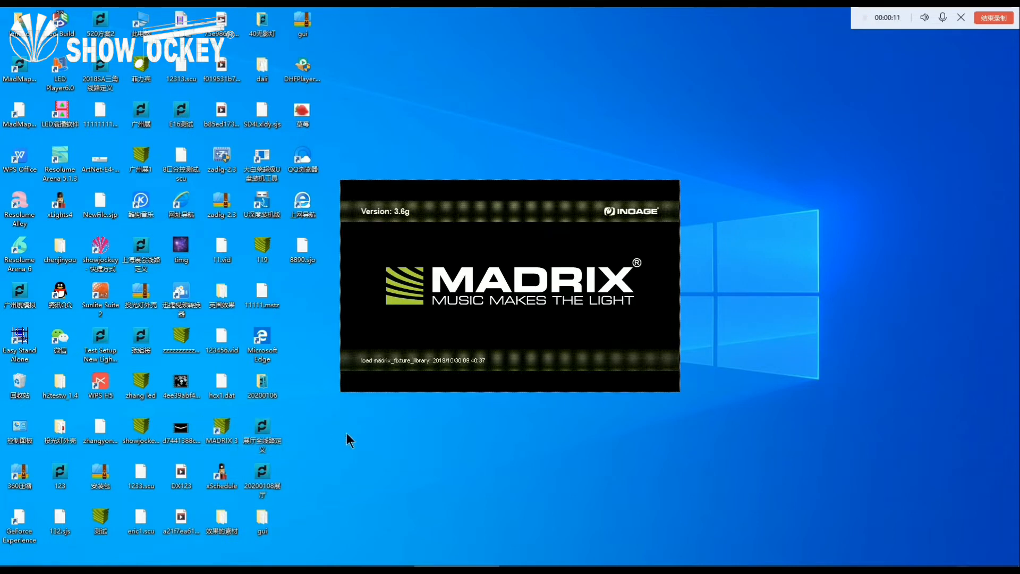
mouse_move(356, 431)
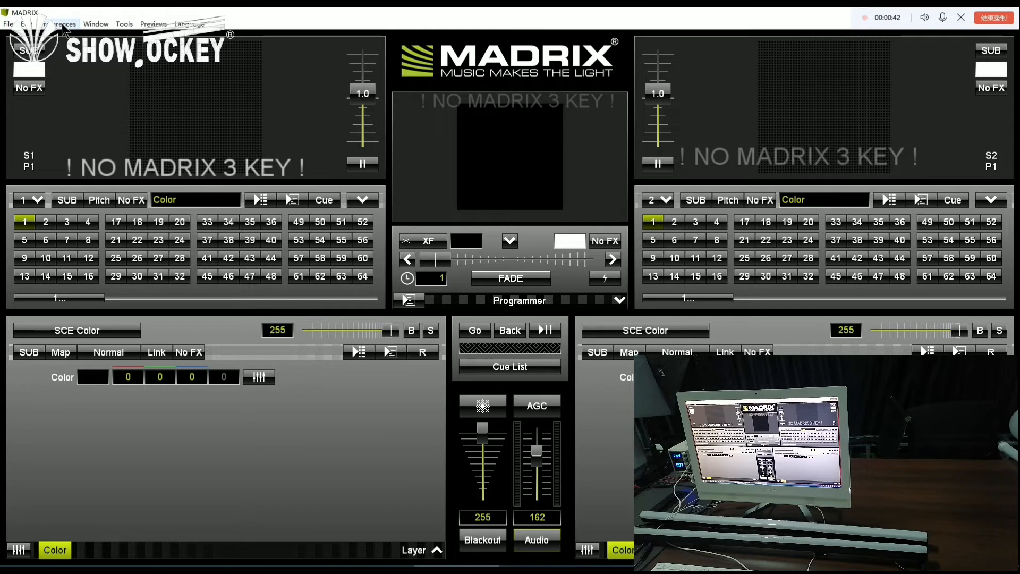
Reach the Device Manager's Art-Net list via Preferences and search the network for nodes
left_click(62, 23)
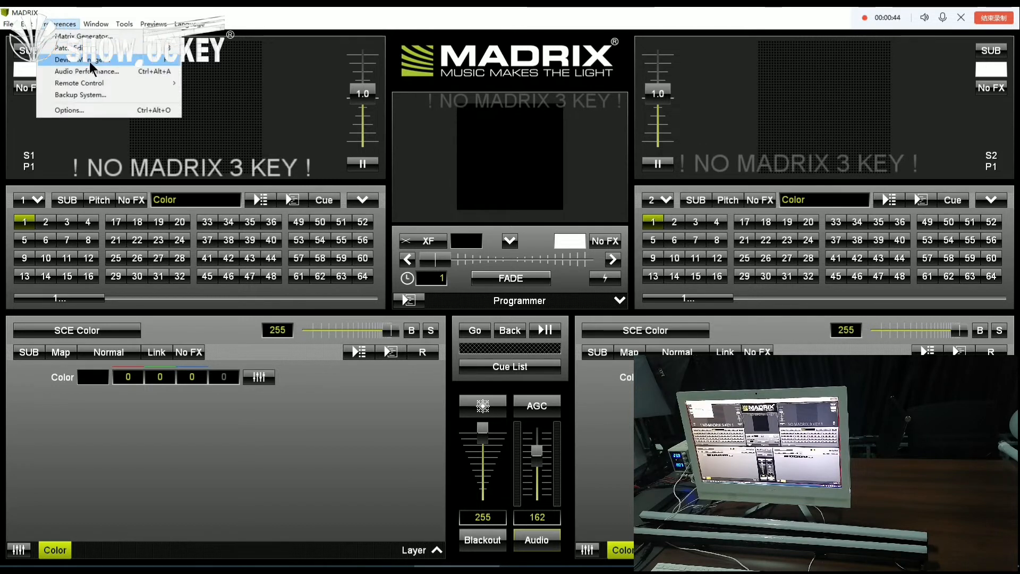
mouse_move(123, 69)
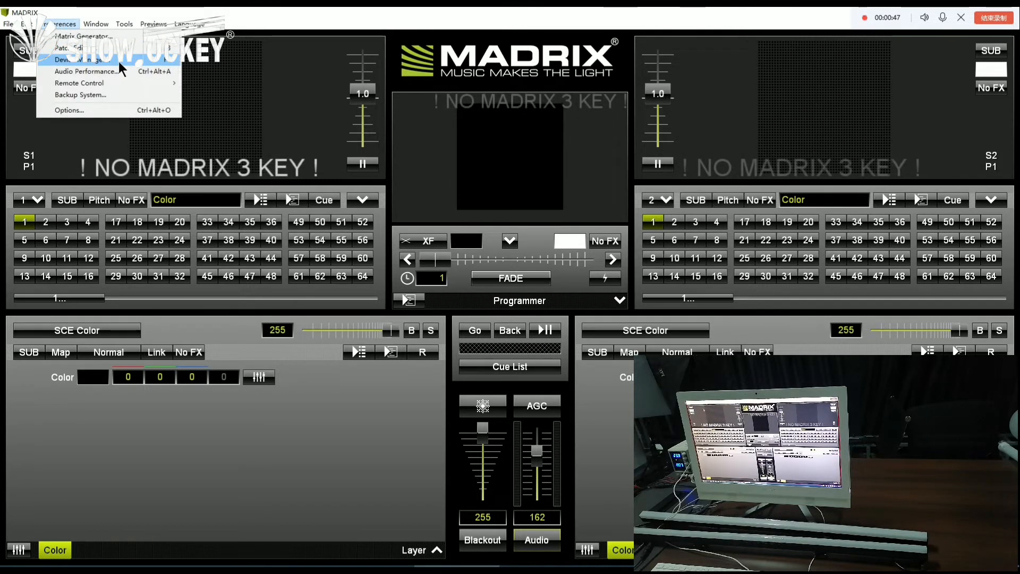
left_click(80, 59)
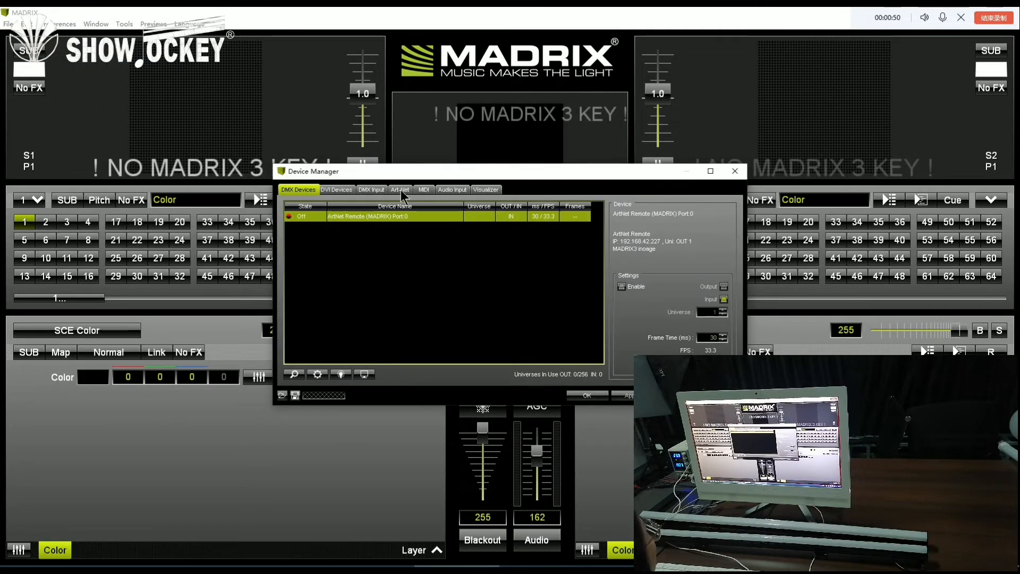
left_click(400, 189)
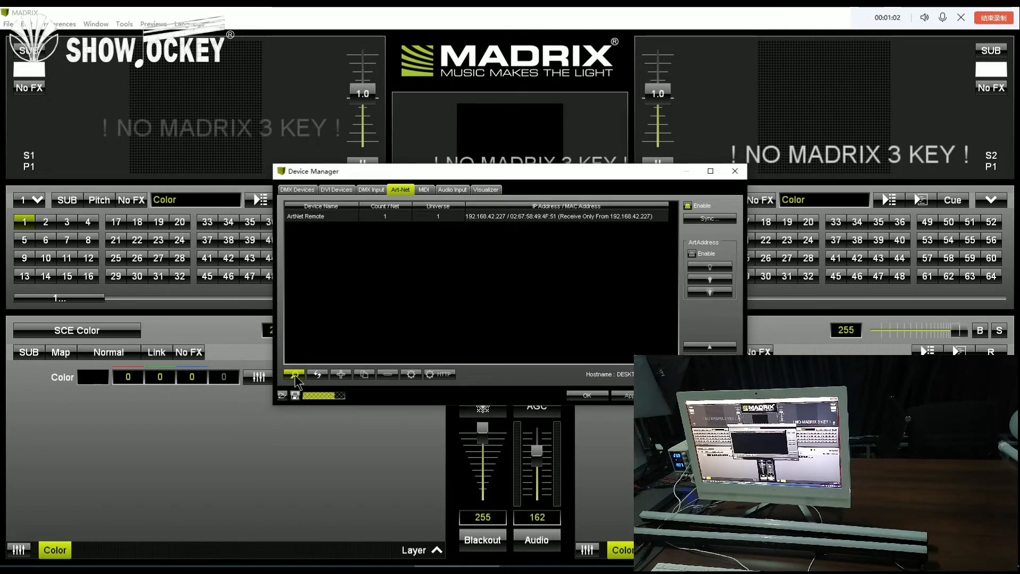
left_click(294, 374)
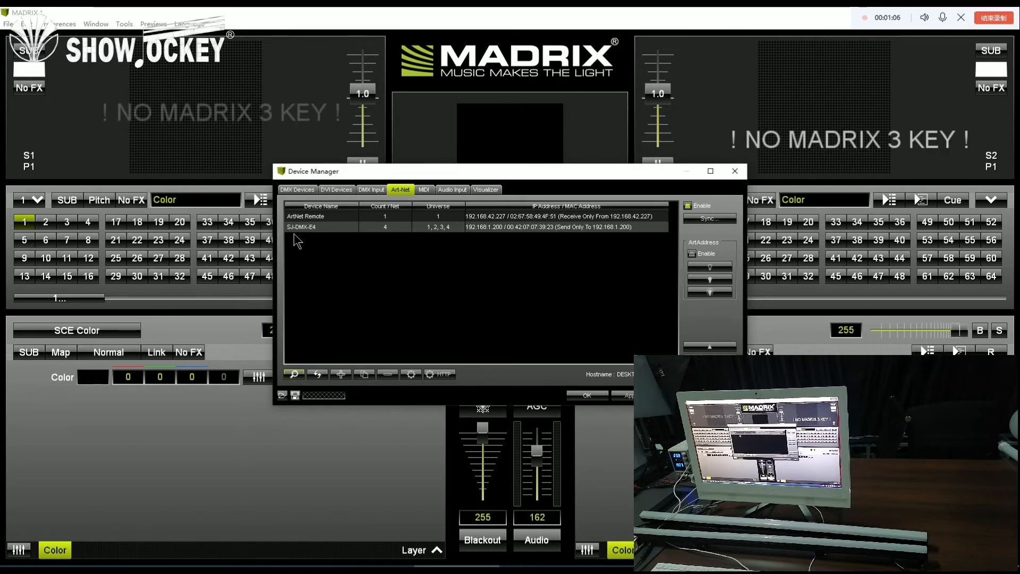
mouse_move(337, 251)
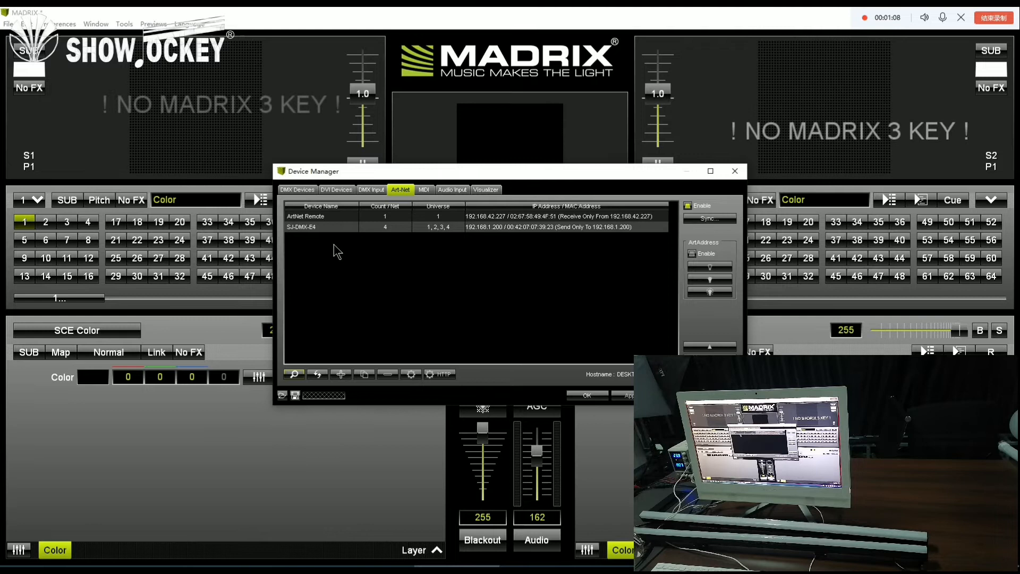
mouse_move(611, 242)
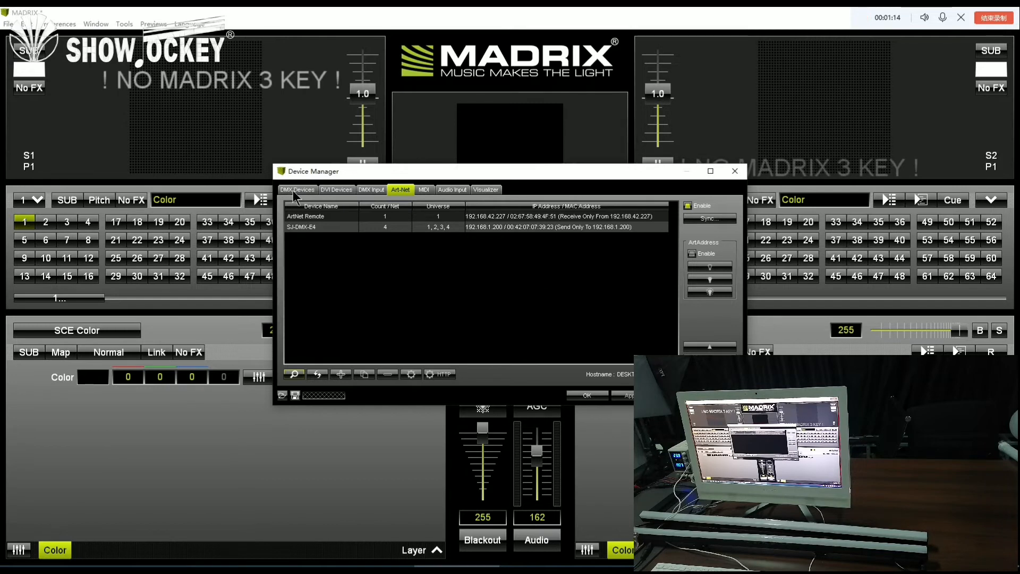
Show the DMX Devices list with the four SJ-DMX-E4 ports on universes 1–4
left_click(298, 189)
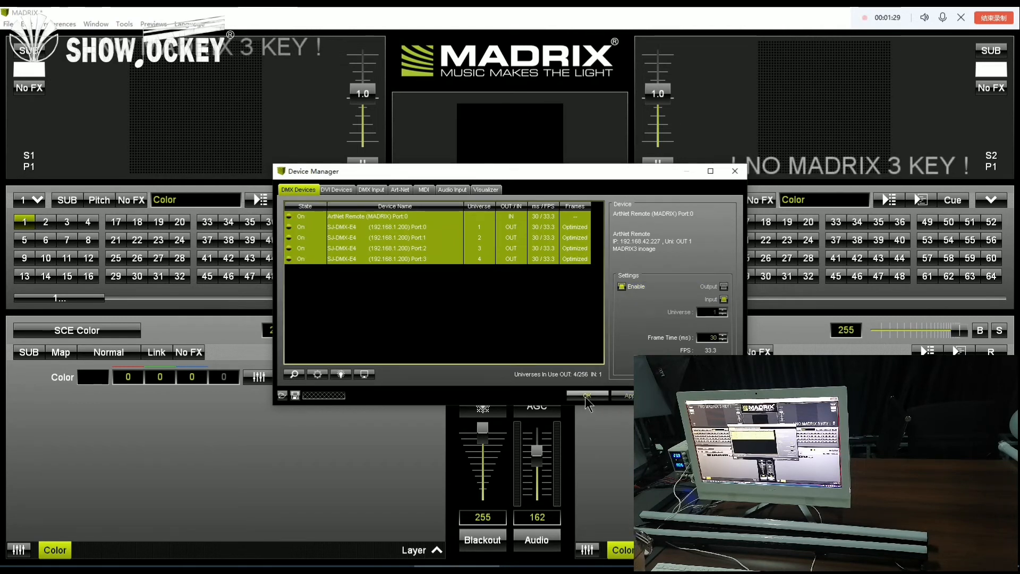
Close the Device Manager and run the SCE Color Change effect on the left layer
left_click(735, 170)
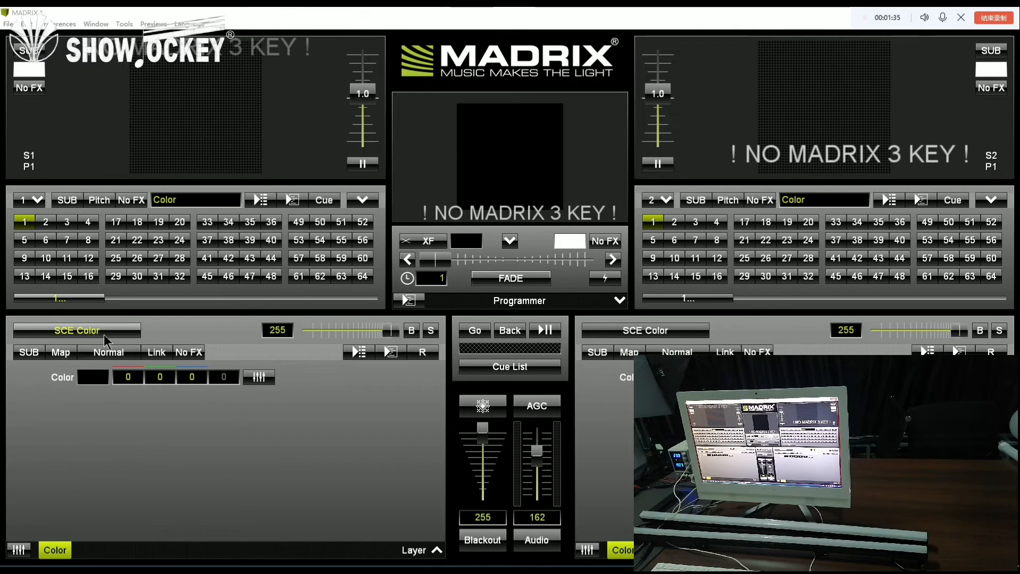
left_click(77, 329)
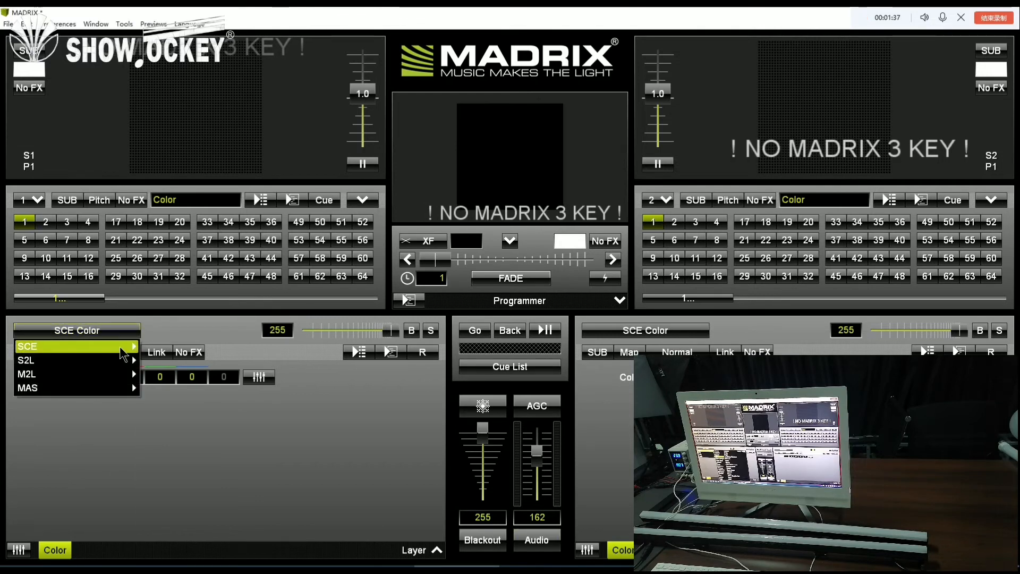
left_click(26, 347)
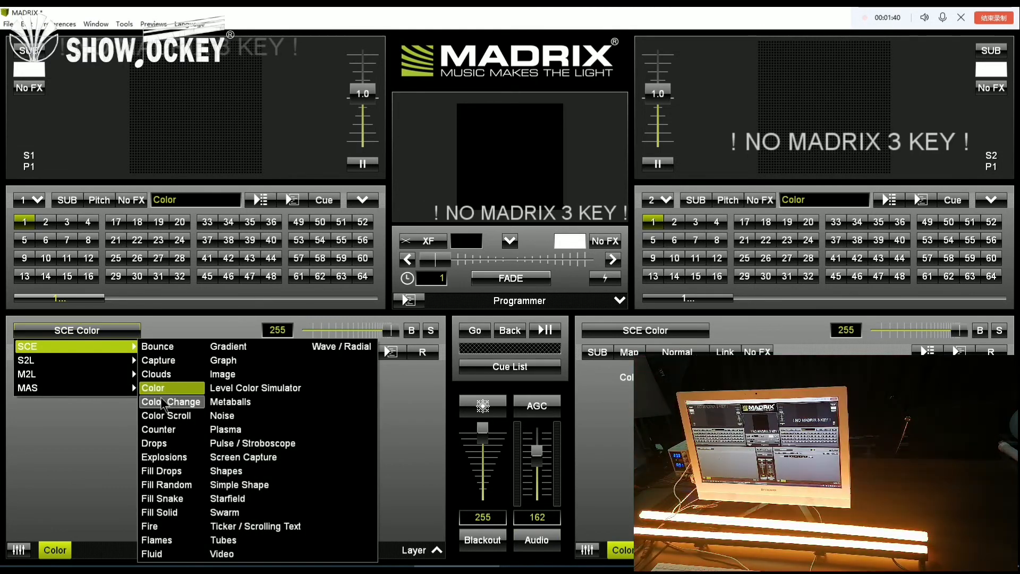
left_click(170, 401)
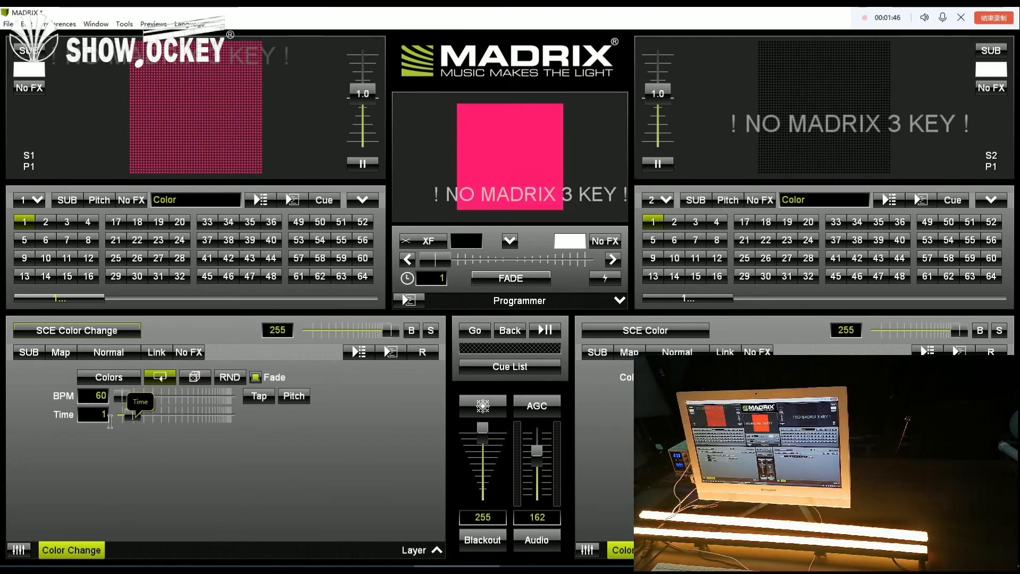
left_click(77, 329)
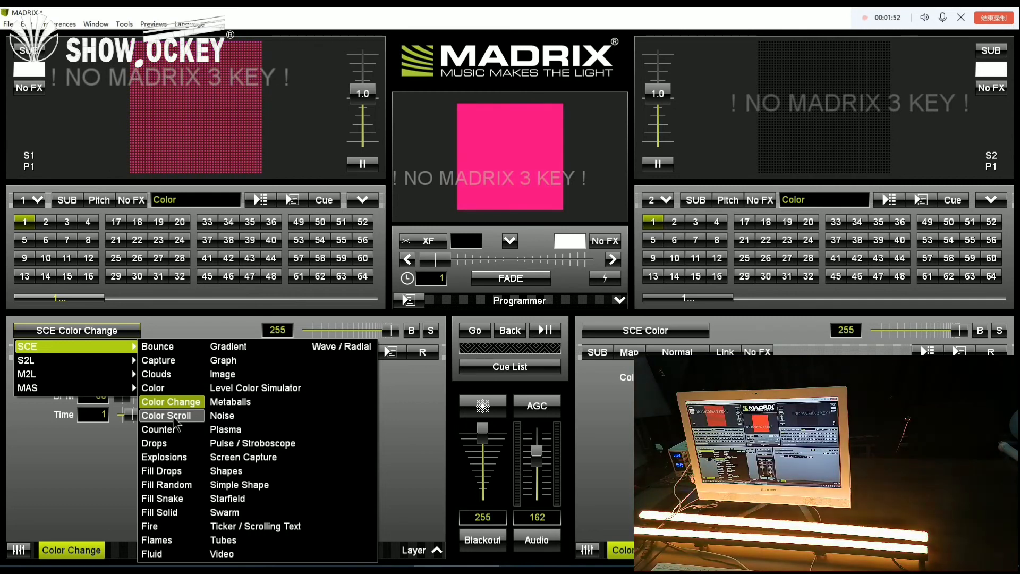
Switch the left layer to SCE Color Scroll, then to SCE Drops
left_click(171, 415)
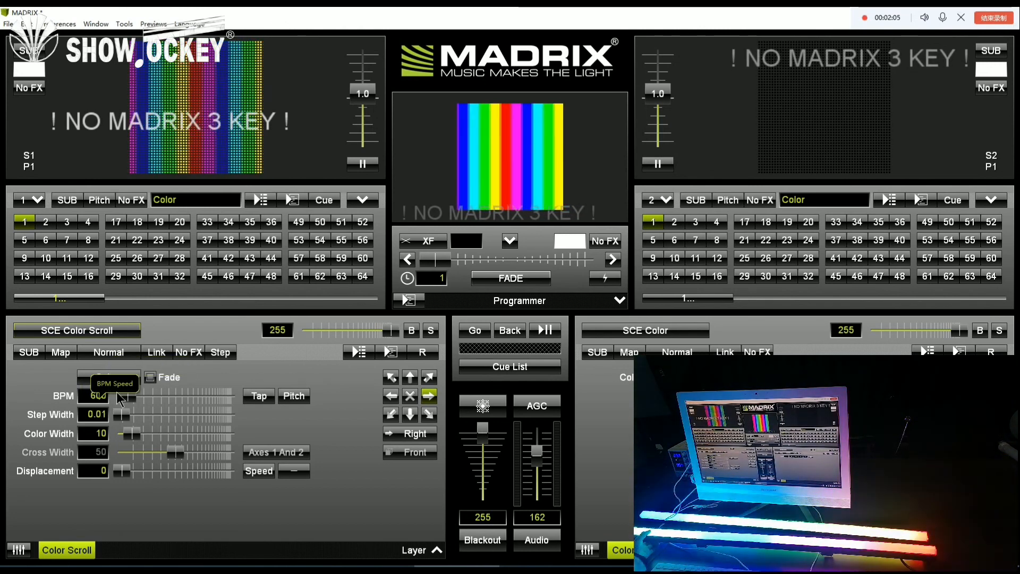
left_click(76, 330)
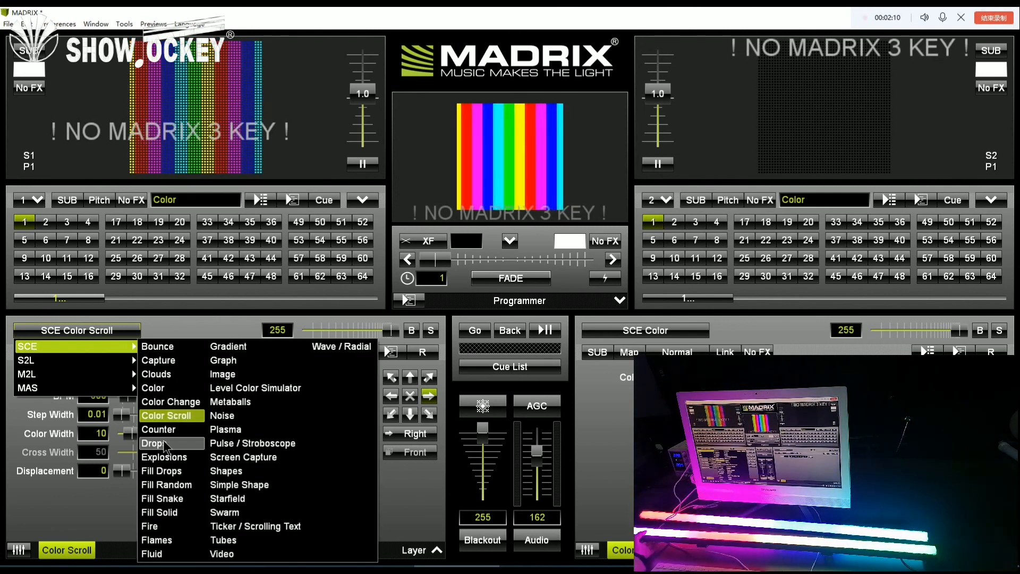
left_click(152, 443)
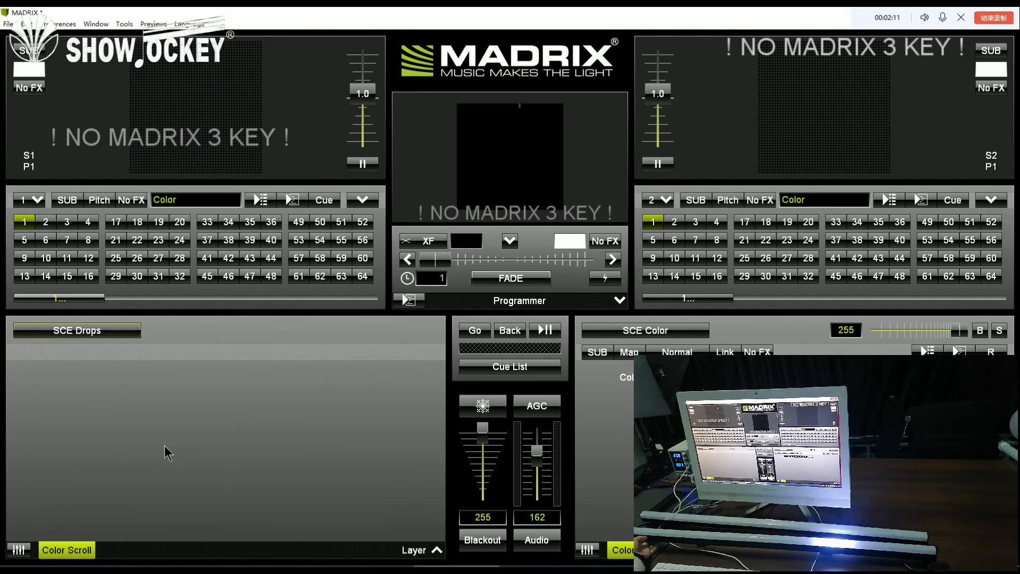